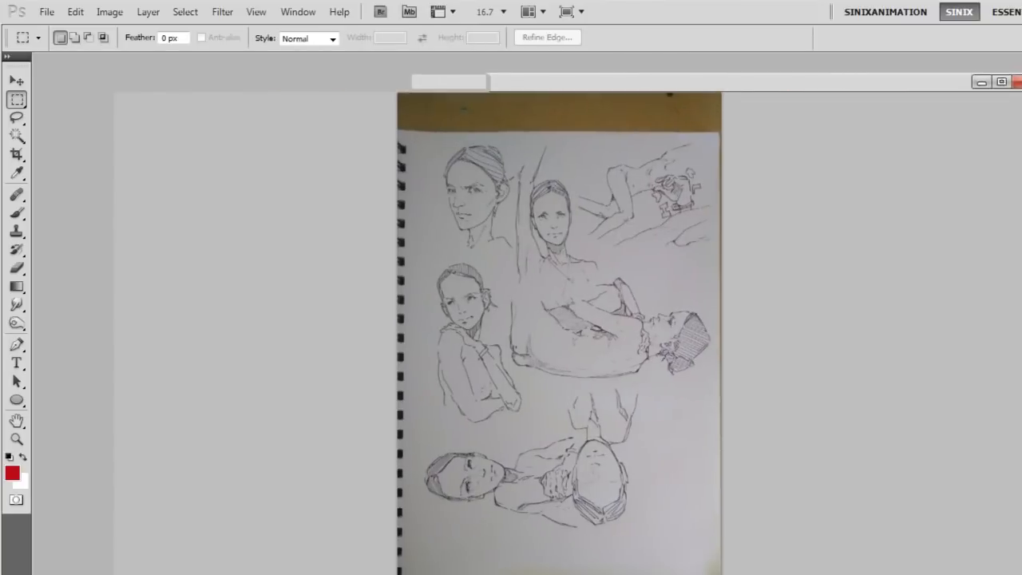
Step: Crop the photo to the paper, cutting away the brown desk edge and spiral binding
click(16, 155)
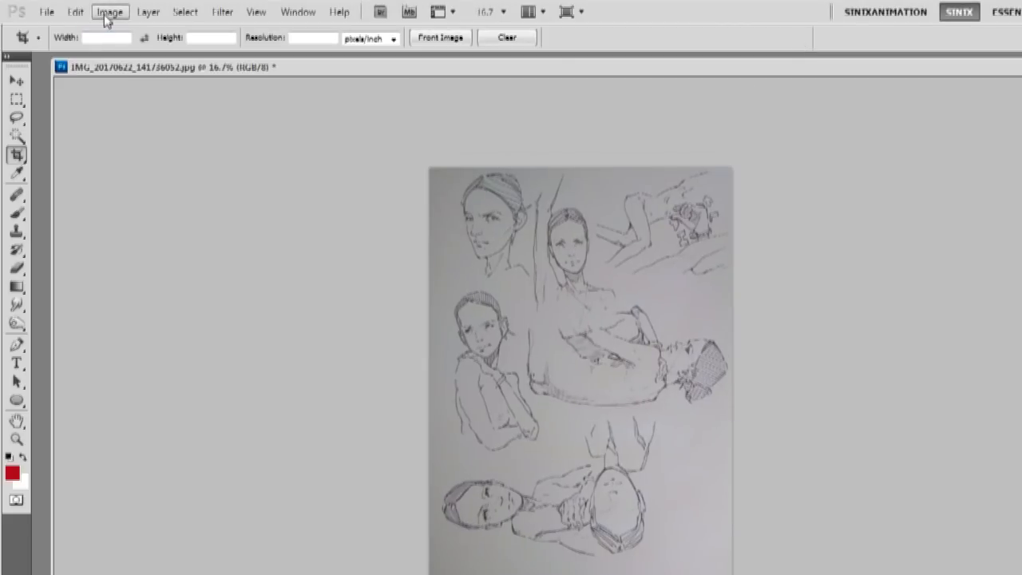
click(109, 12)
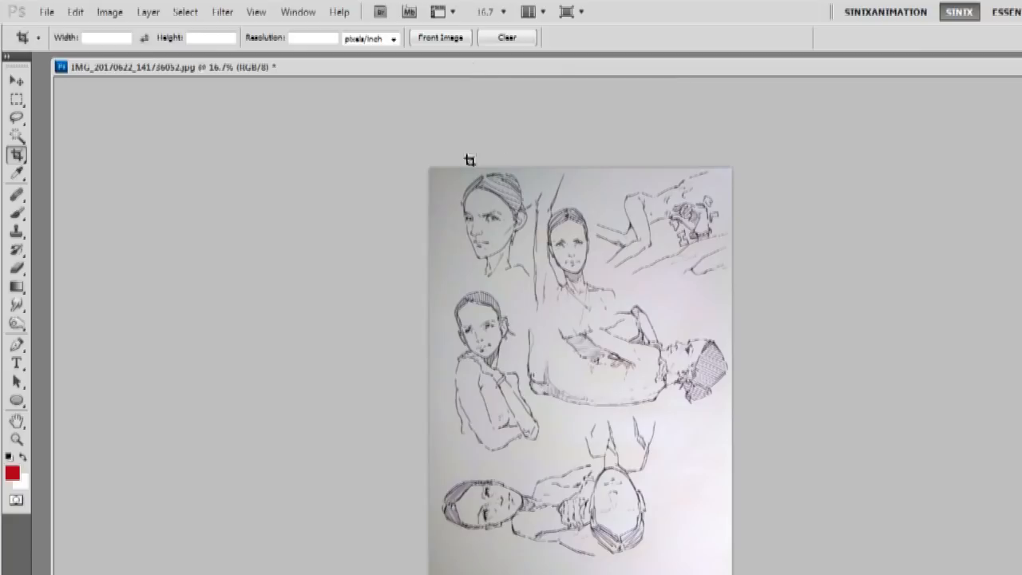
mouse_move(500, 147)
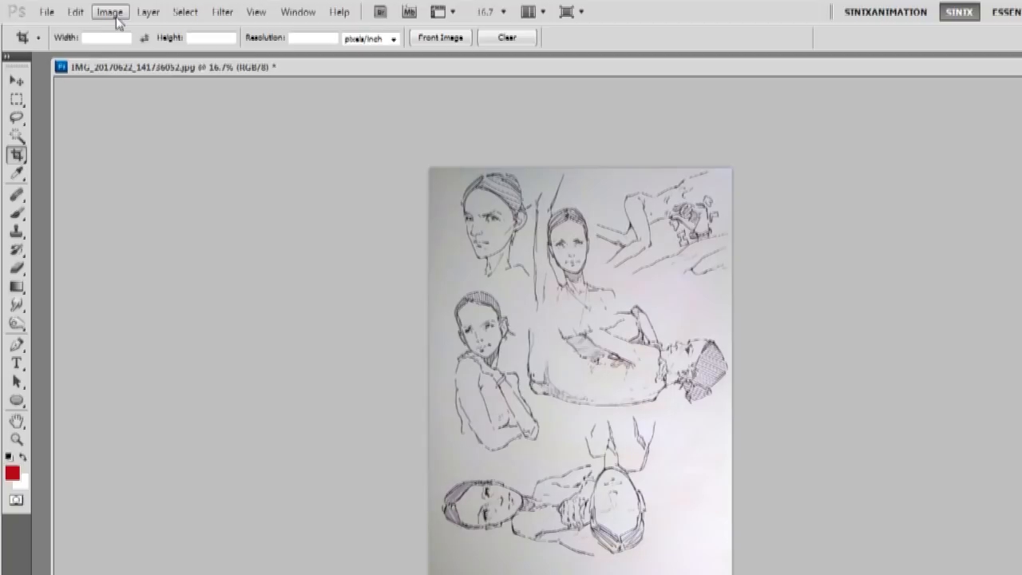
Step: Raise Brightness/Contrast on the cropped sketch so the paper whitens and pen lines darken
click(111, 12)
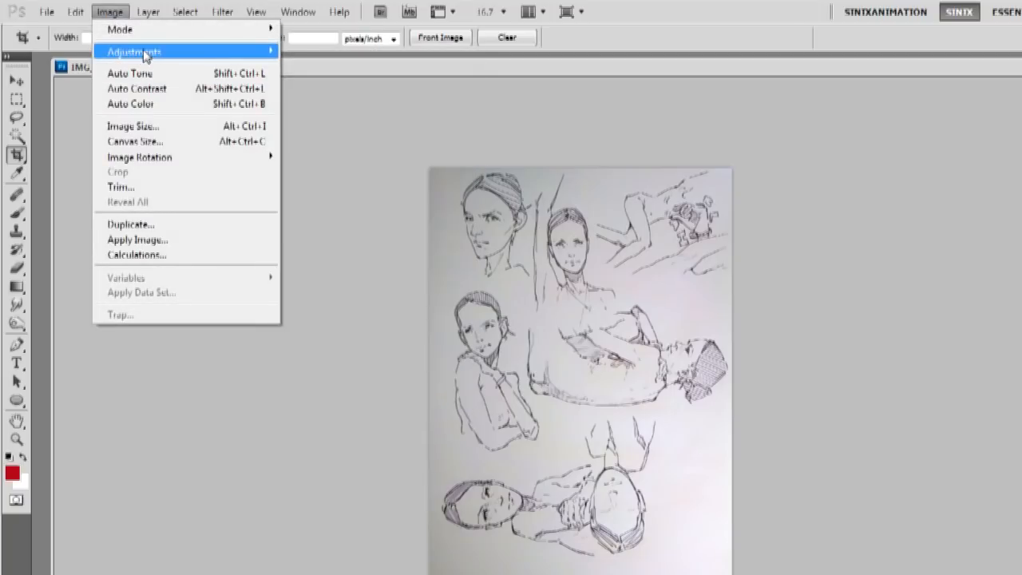
click(142, 51)
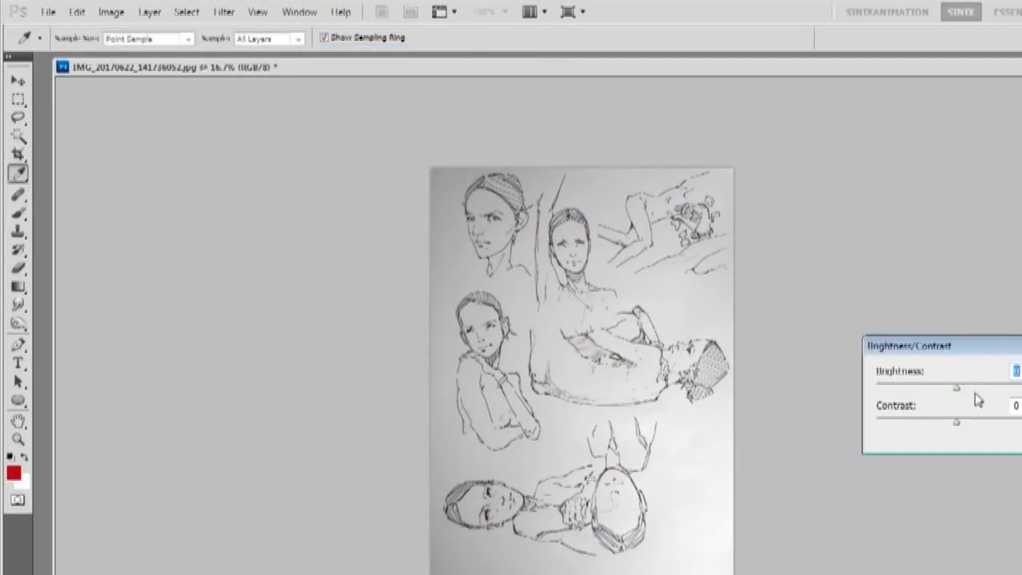
drag(957, 421, 982, 421)
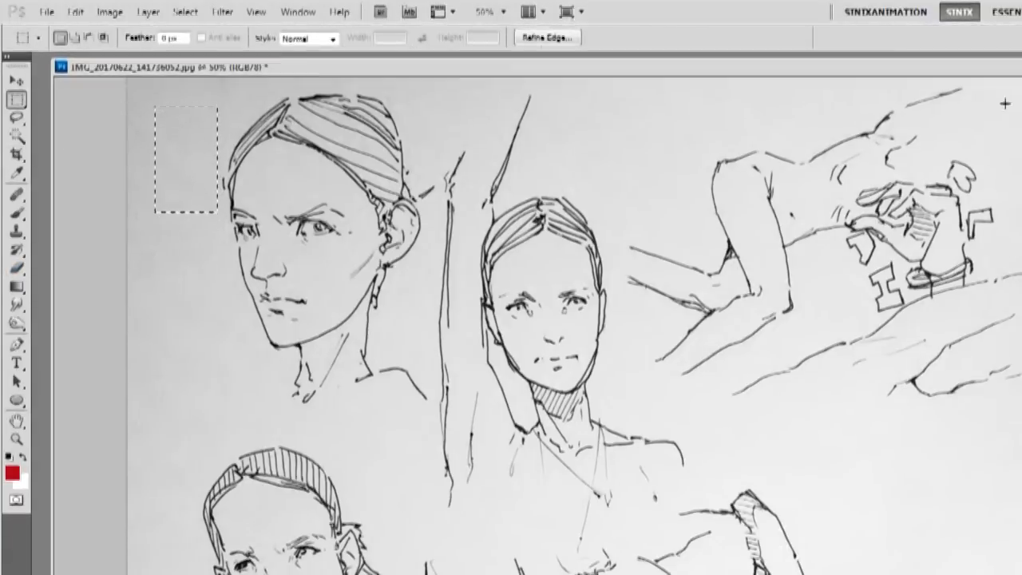
drag(182, 152, 918, 497)
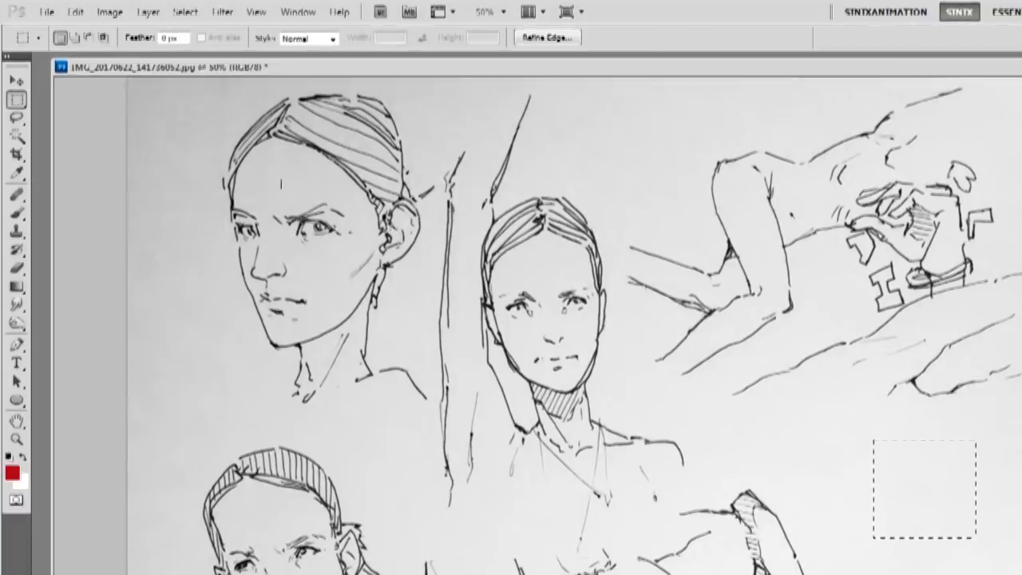
drag(922, 504, 180, 136)
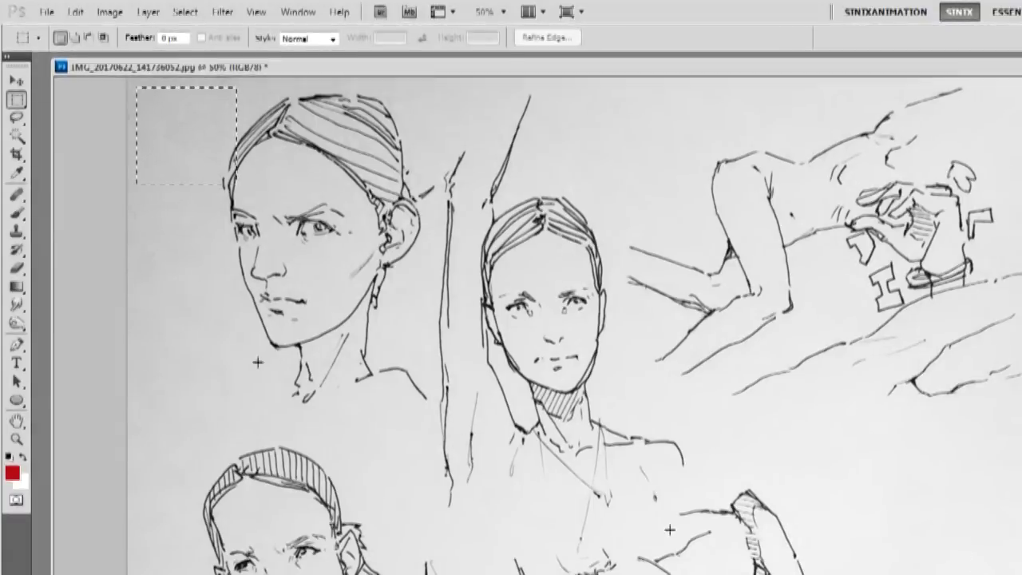
drag(184, 144, 223, 367)
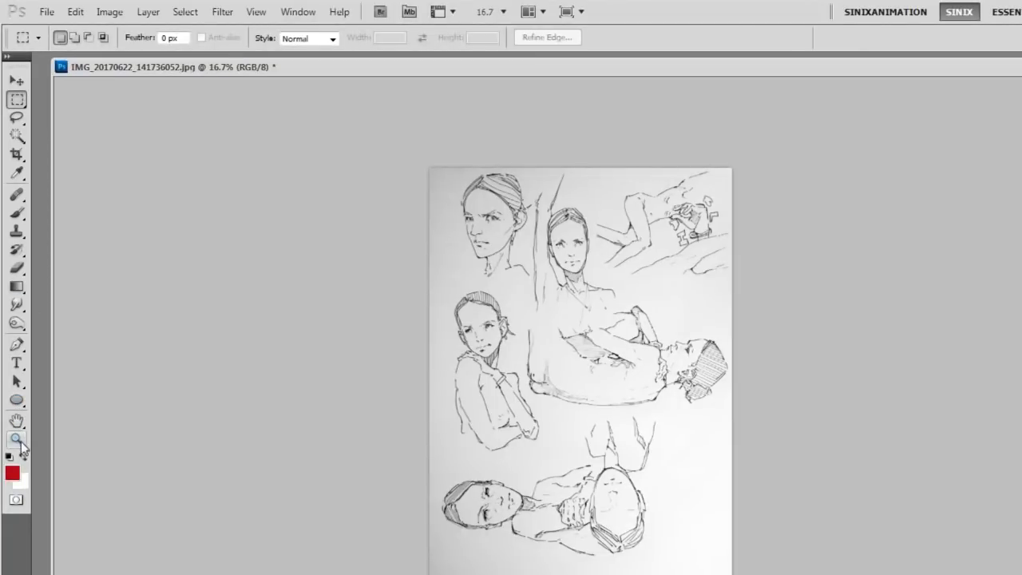
Step: Reset colours to black and white and set the Quick Mask gradient to Normal mode
click(15, 488)
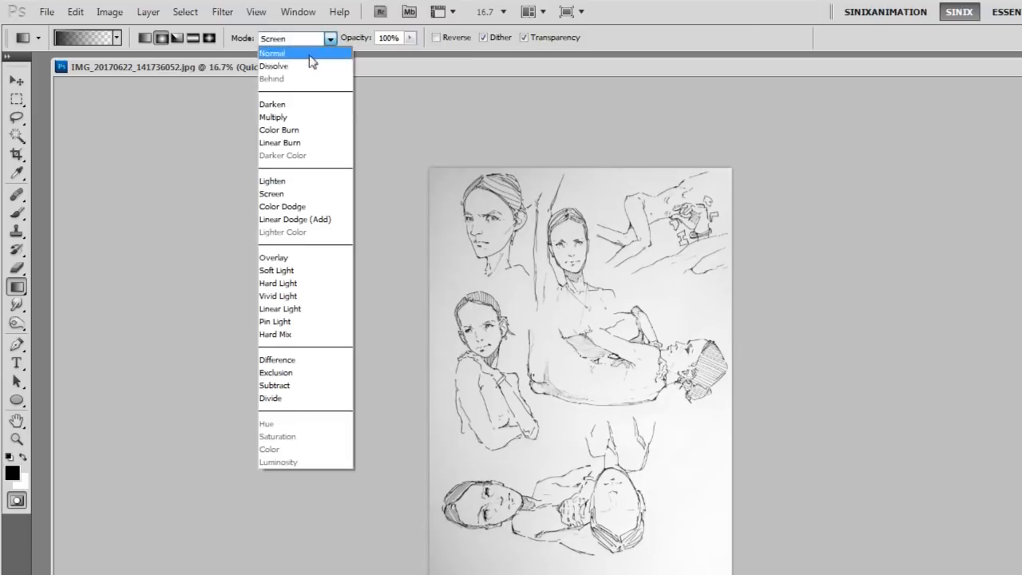
click(272, 52)
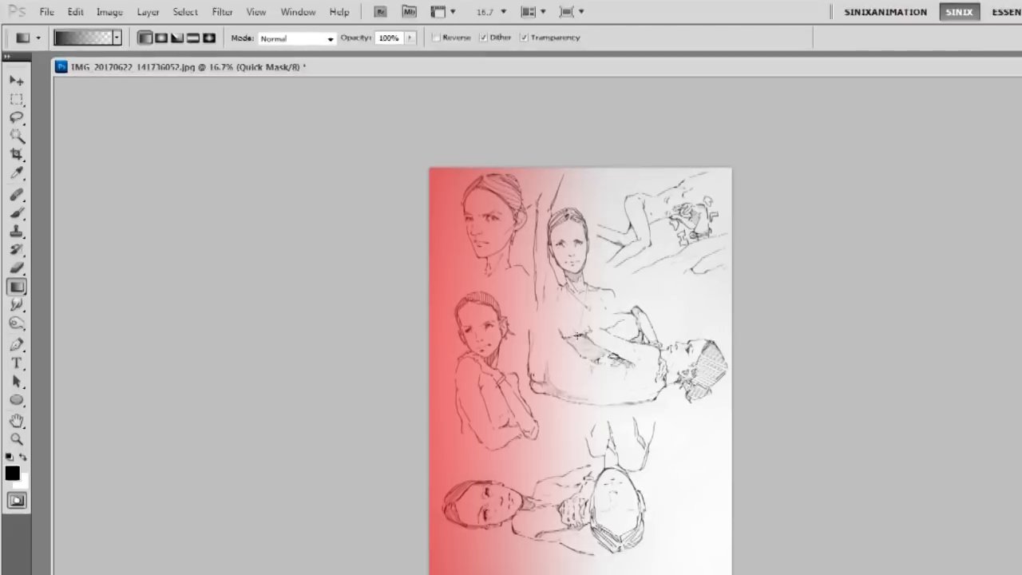
mouse_move(80, 212)
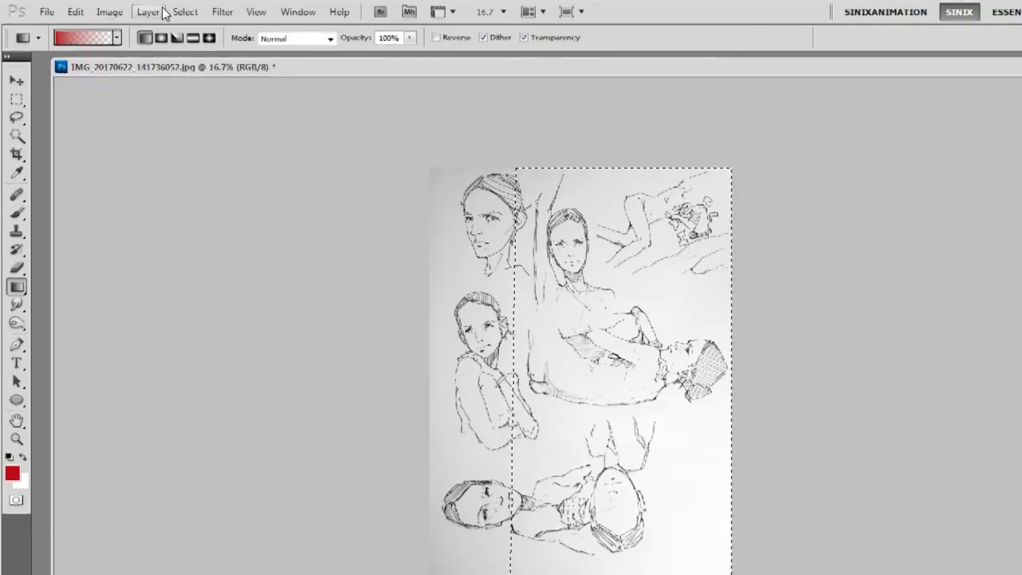
Step: Invert the soft selection with Select > Inverse so it covers the left strip
click(185, 12)
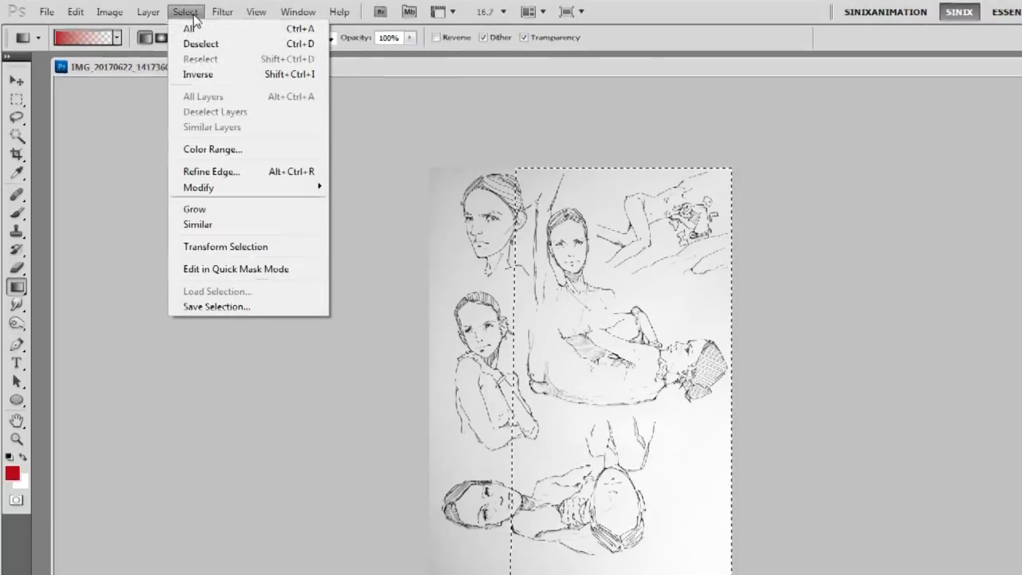
mouse_move(226, 74)
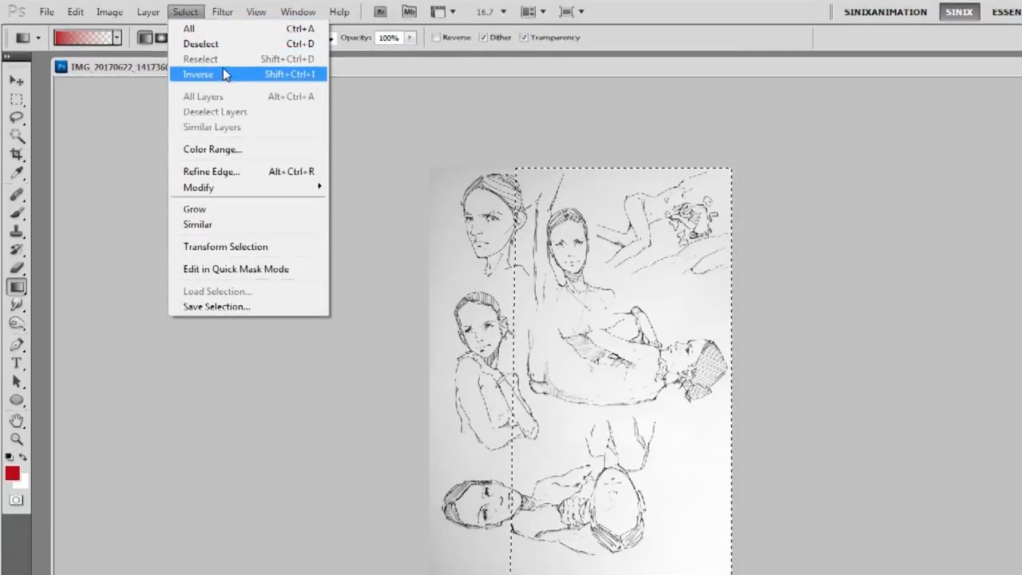
click(198, 74)
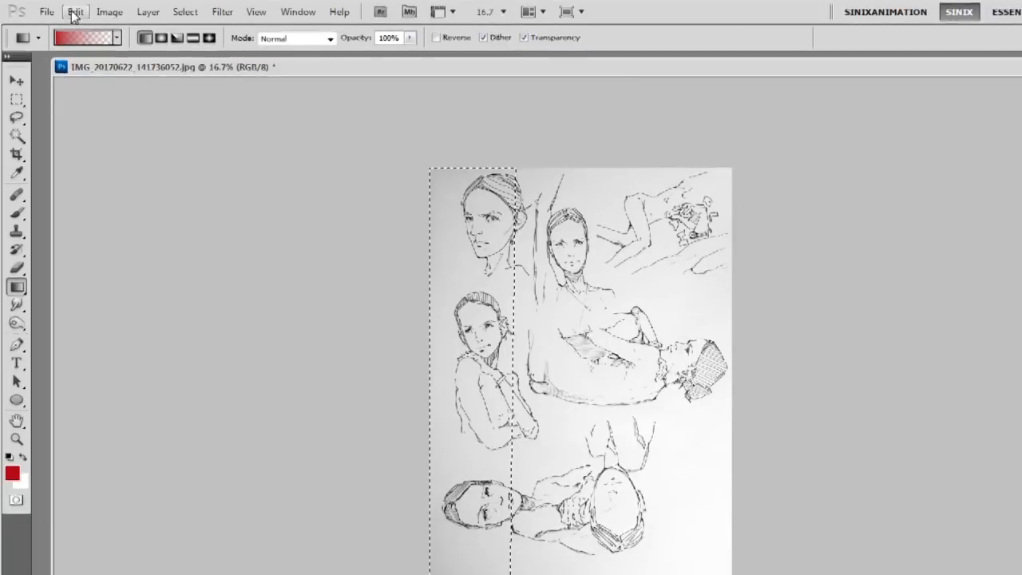
mouse_move(109, 16)
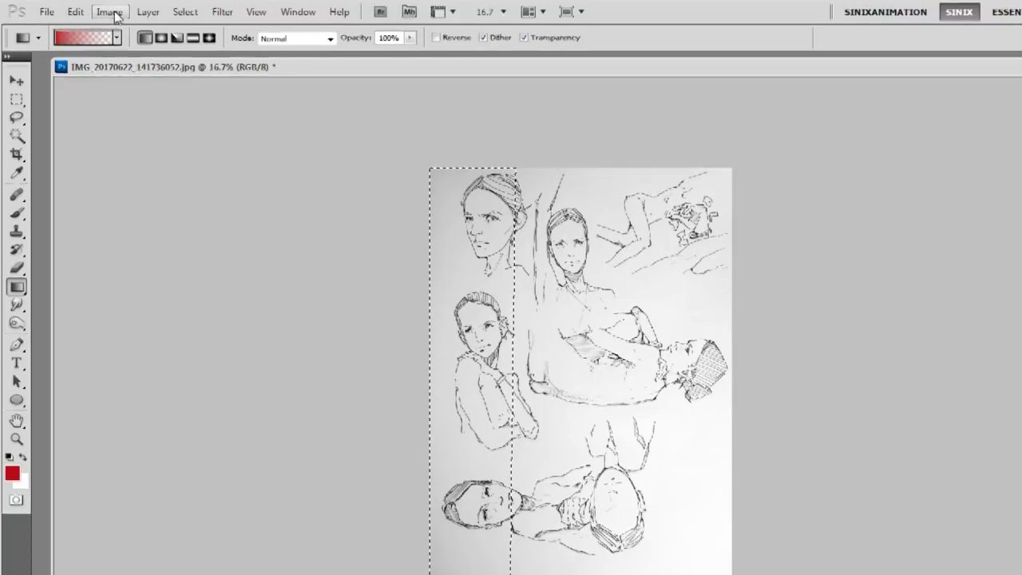
Step: Raise Brightness on the selected left strip so the page reads evenly white
click(108, 12)
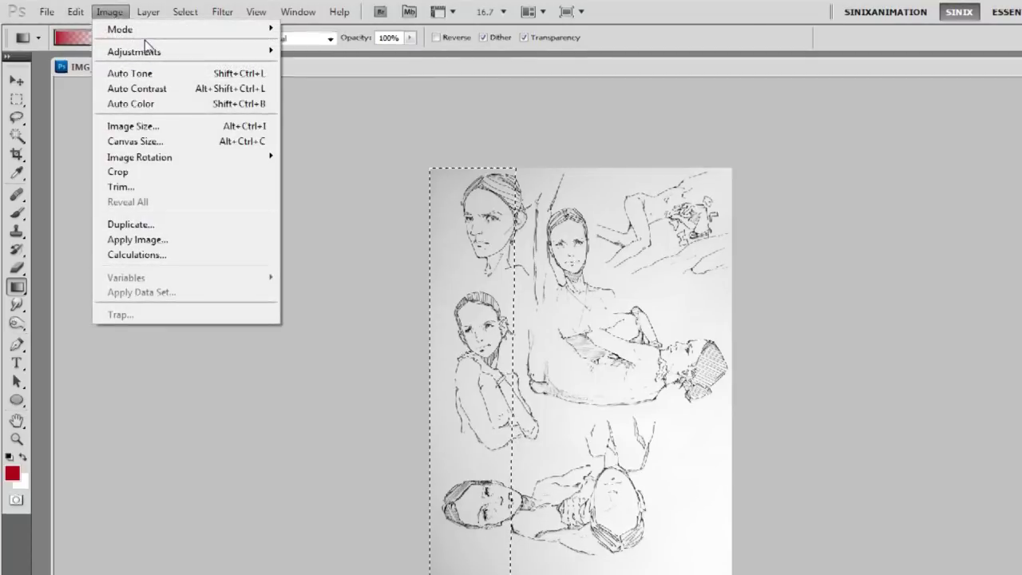
mouse_move(134, 52)
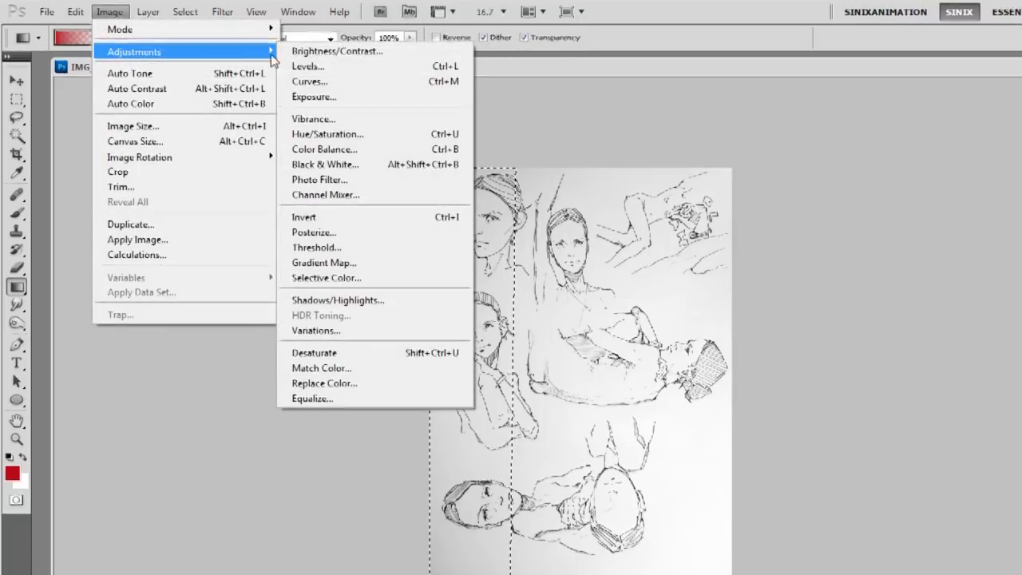
click(336, 51)
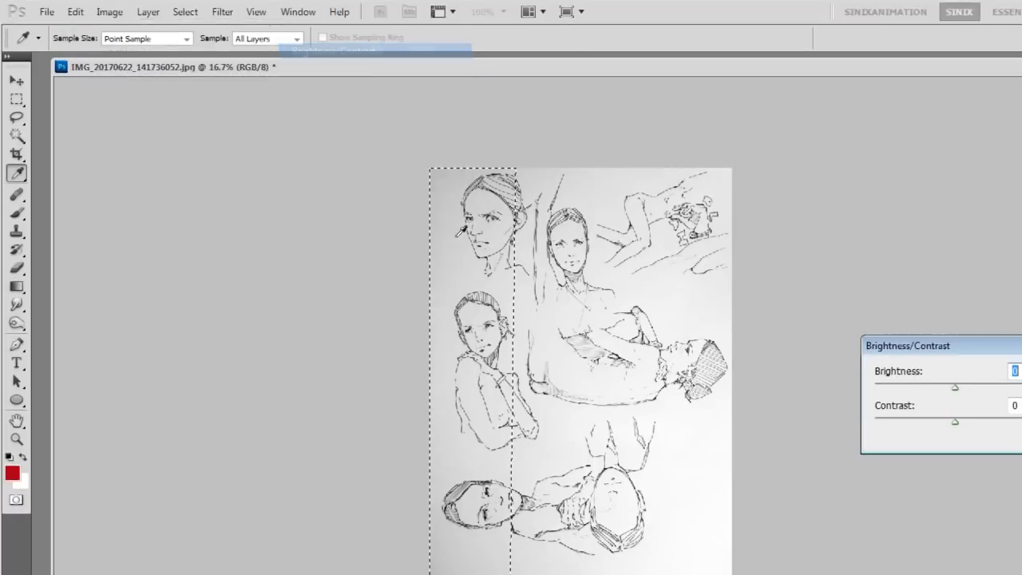
drag(953, 388, 825, 350)
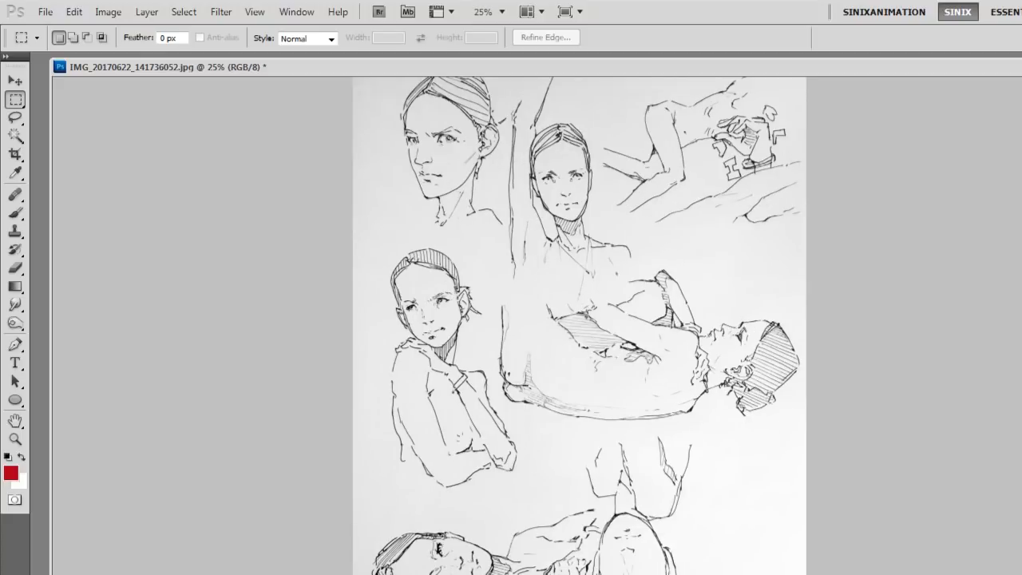
Step: Apply Levels with white input about 232 and midtones 0.96, toggling Preview to compare
click(108, 12)
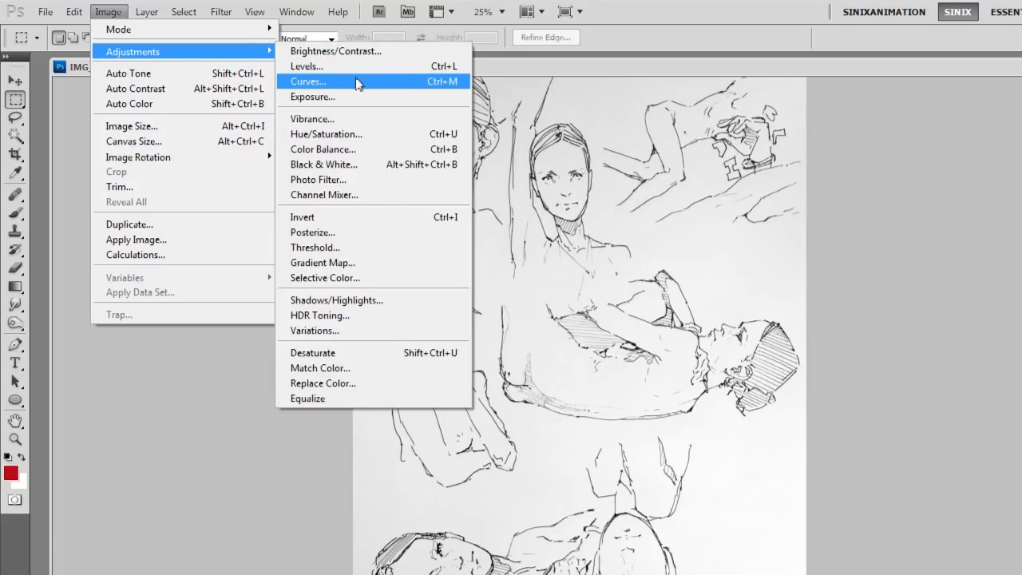
click(306, 66)
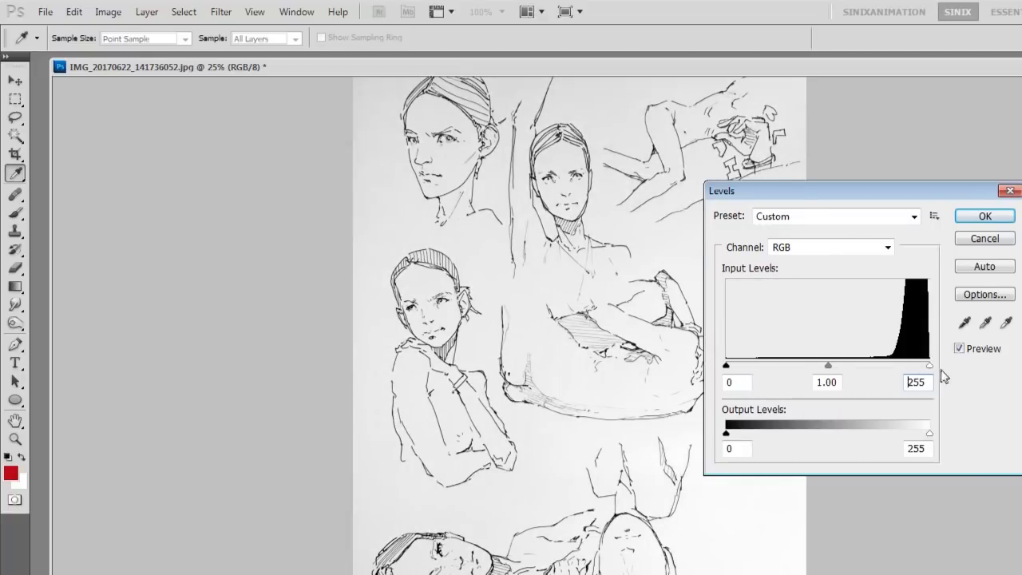
drag(928, 365, 925, 365)
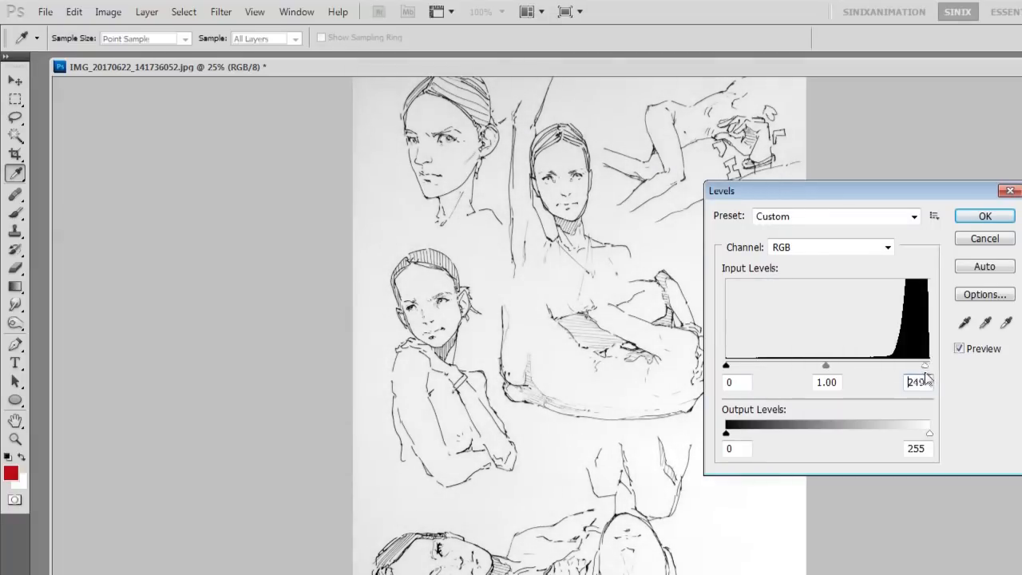
drag(924, 364, 913, 364)
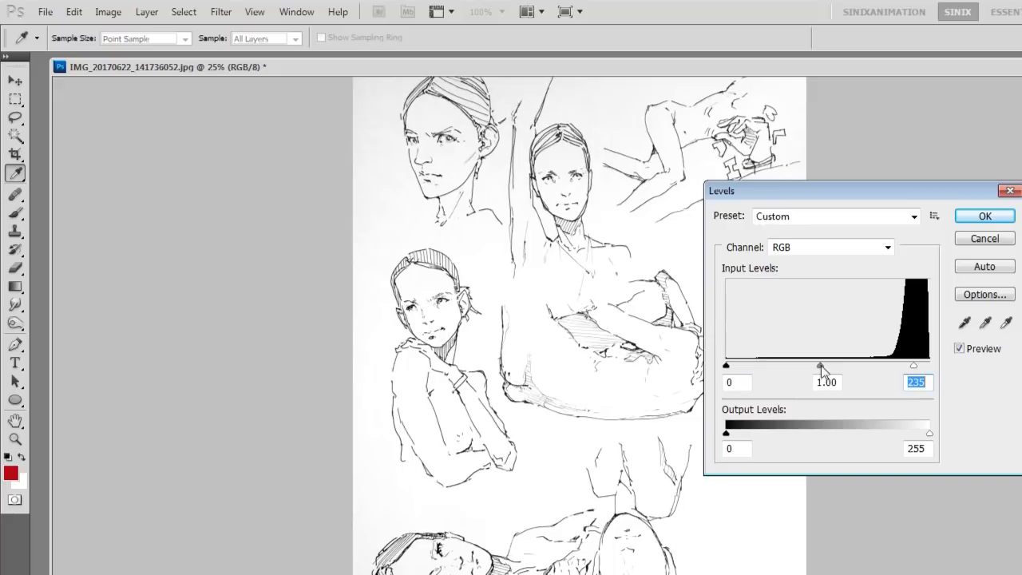
drag(821, 365, 827, 365)
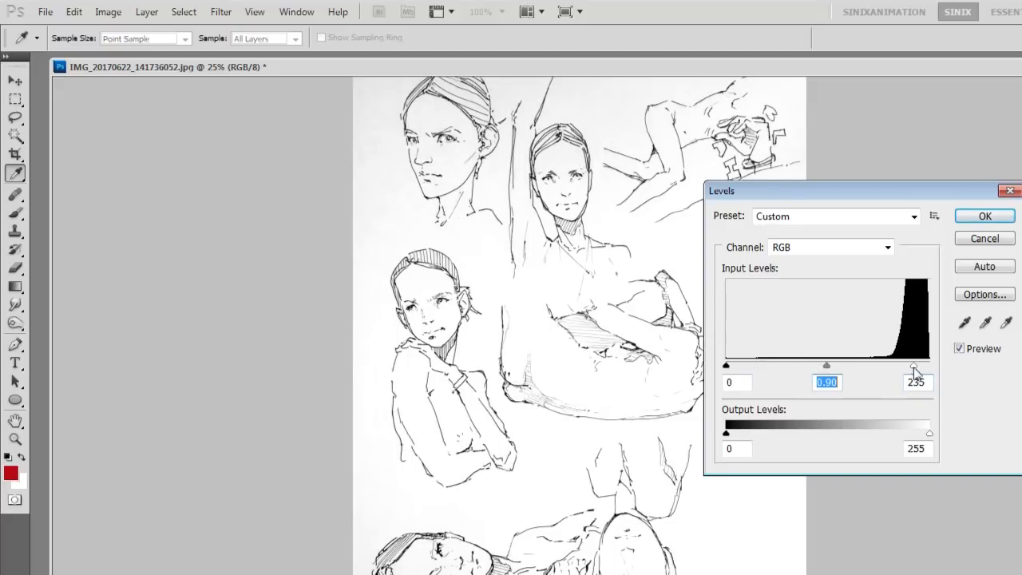
drag(915, 365, 908, 365)
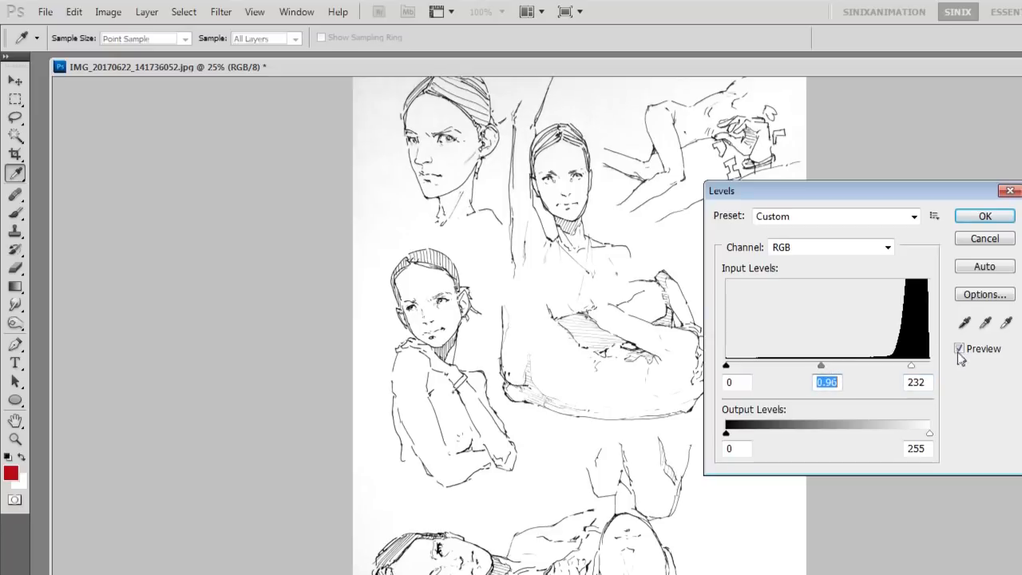
click(960, 349)
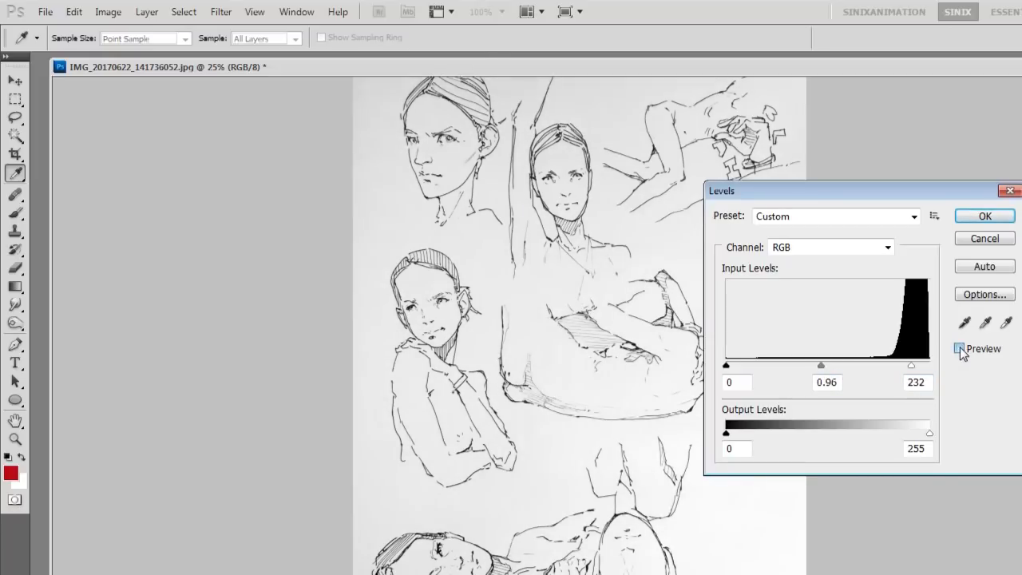
click(984, 216)
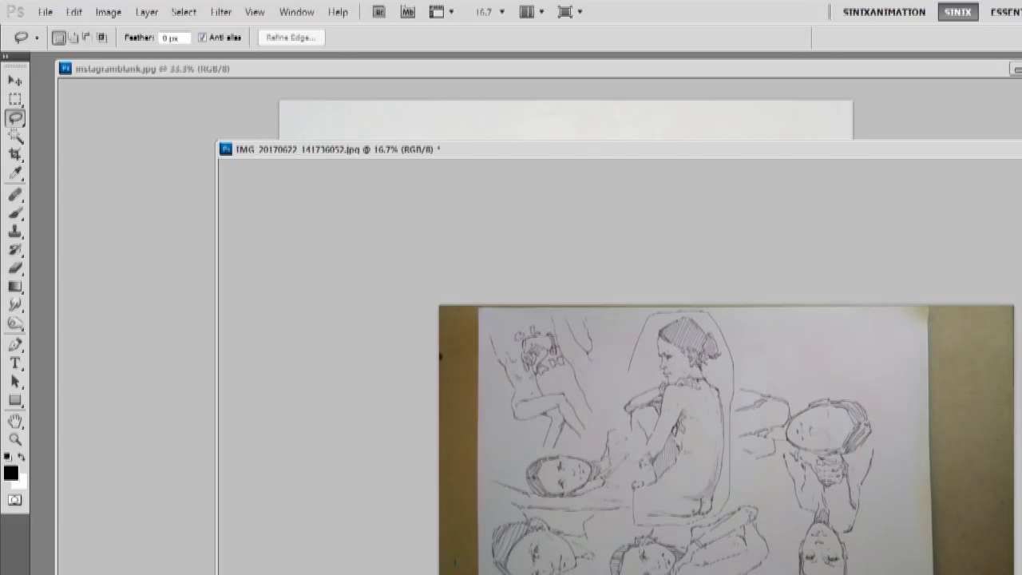
Step: Lasso figure sketches from the photo and paste them into instagramblank.jpg
click(72, 13)
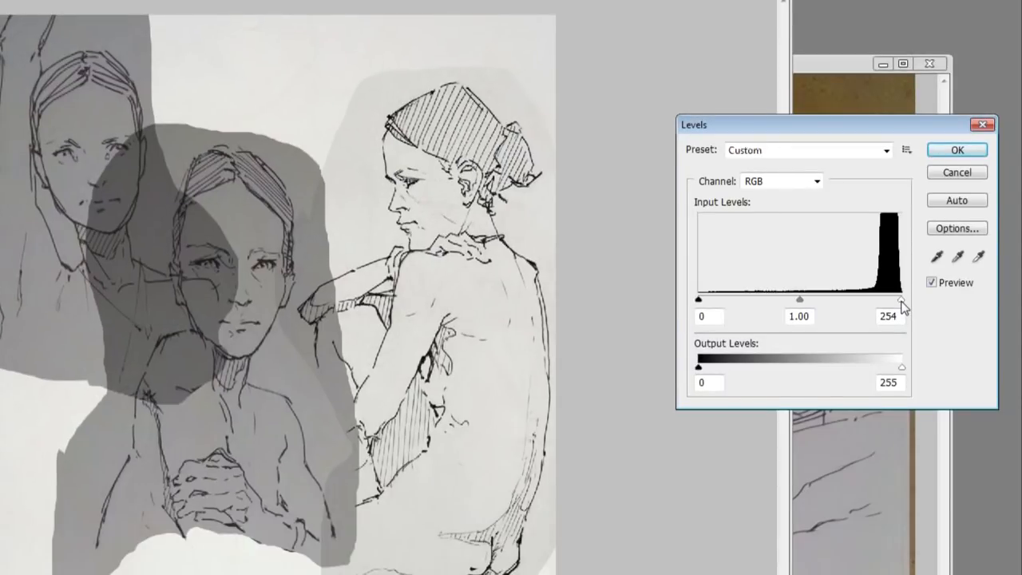
Step: Apply Levels to the seated-woman sketch with white input 233 and midtones 0.92
drag(901, 298, 878, 298)
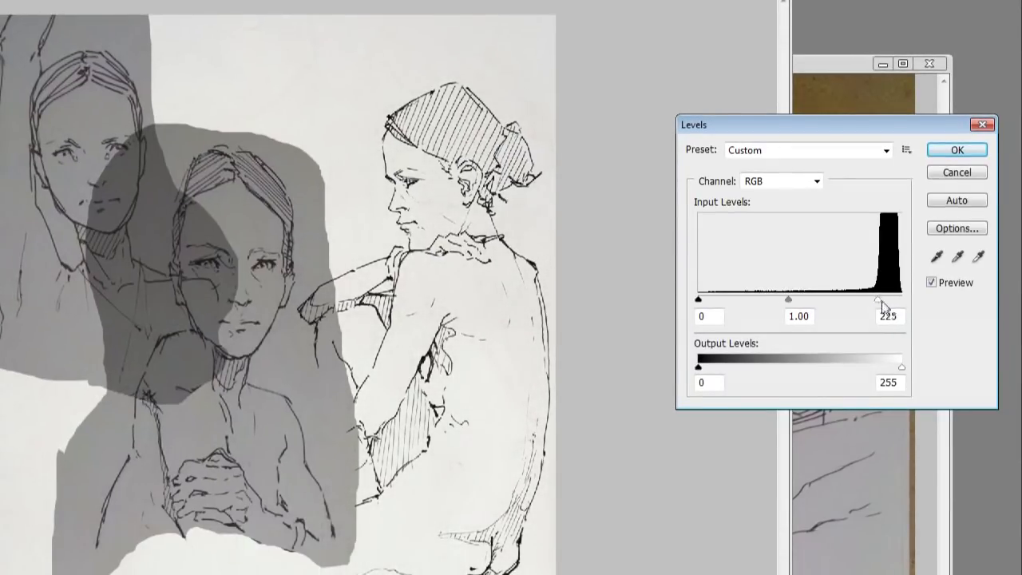
drag(880, 299, 889, 299)
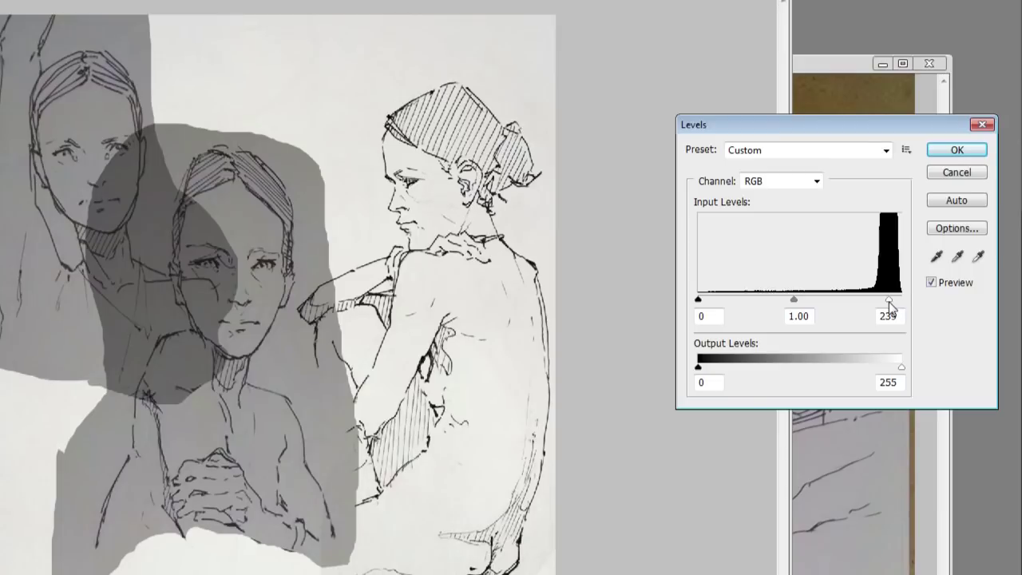
drag(889, 300, 886, 299)
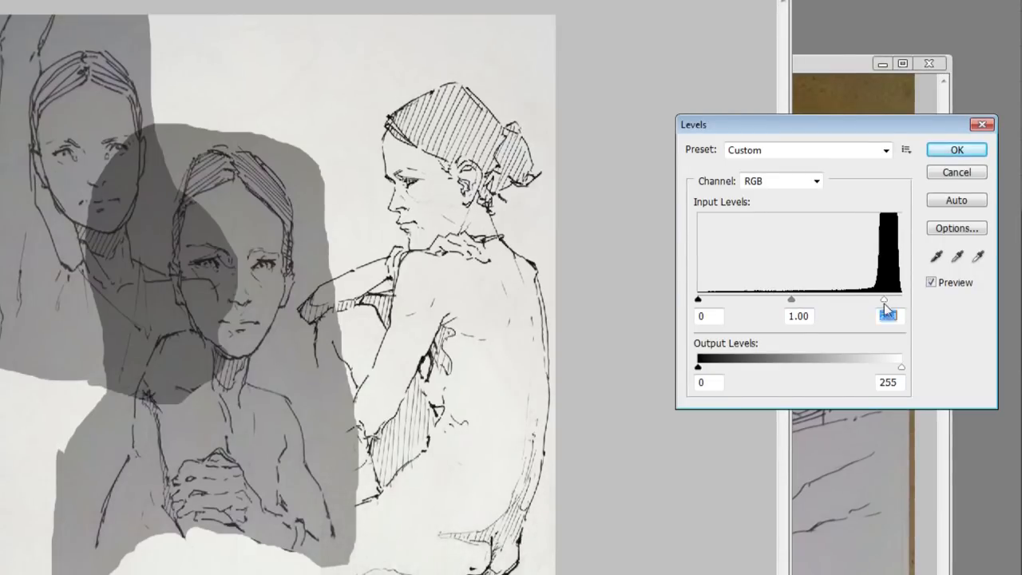
drag(887, 299, 882, 298)
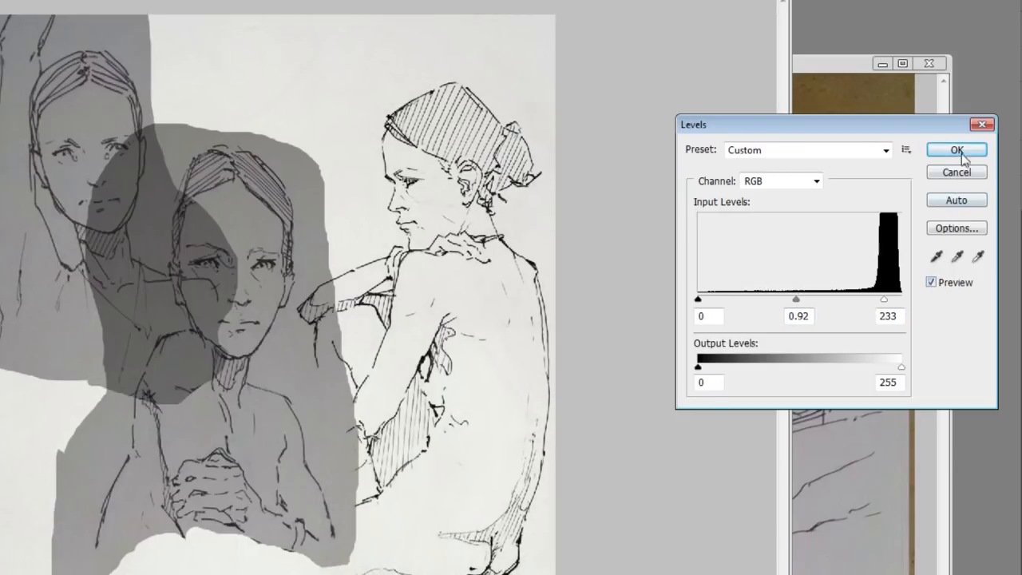
click(946, 150)
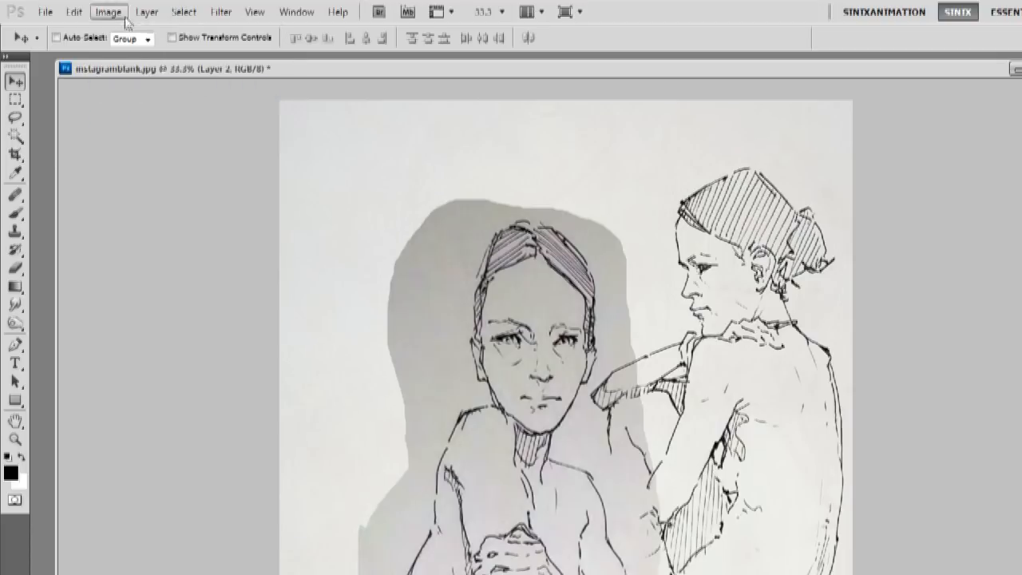
Step: Set the portrait layer to Multiply and apply Levels to hide its grey patch
click(108, 13)
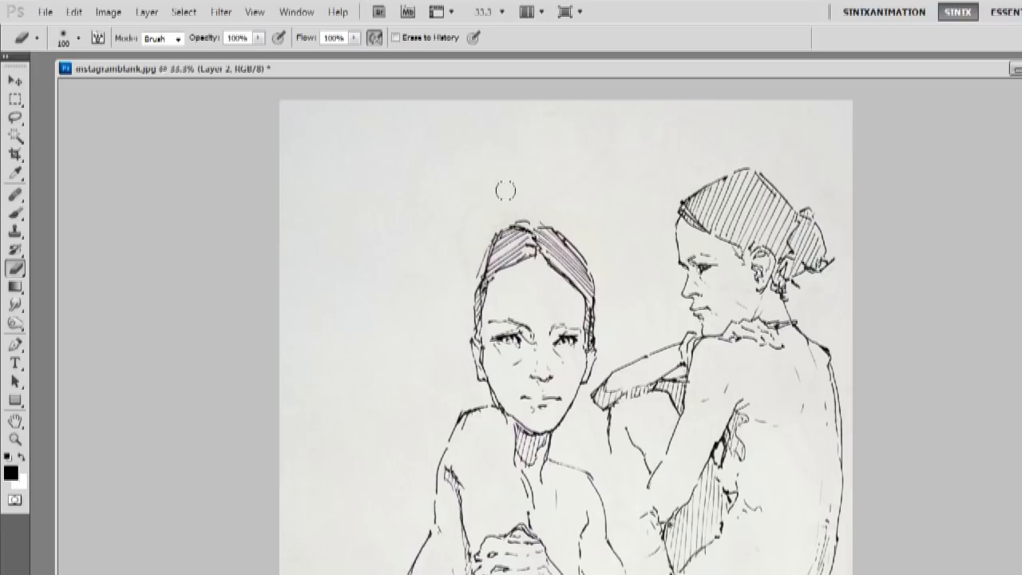
mouse_move(453, 231)
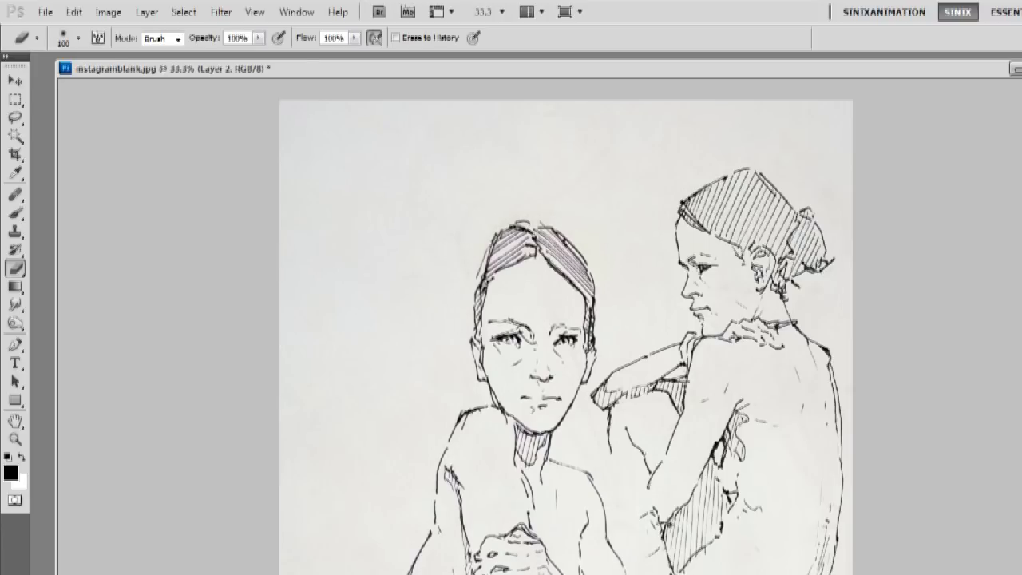
Step: Erase stray marks above the portrait's head and around the raised-arm sketch
click(108, 14)
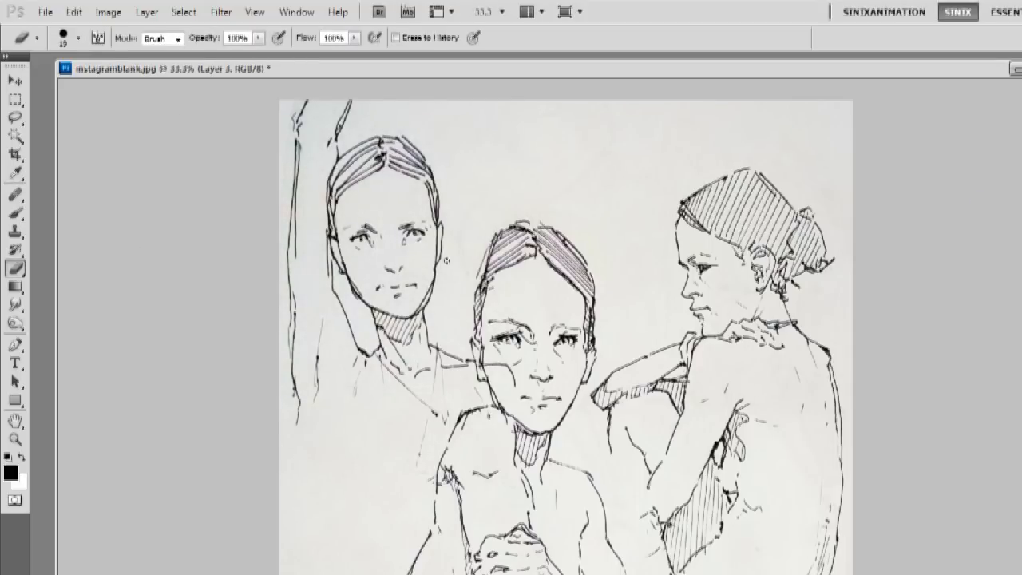
click(13, 81)
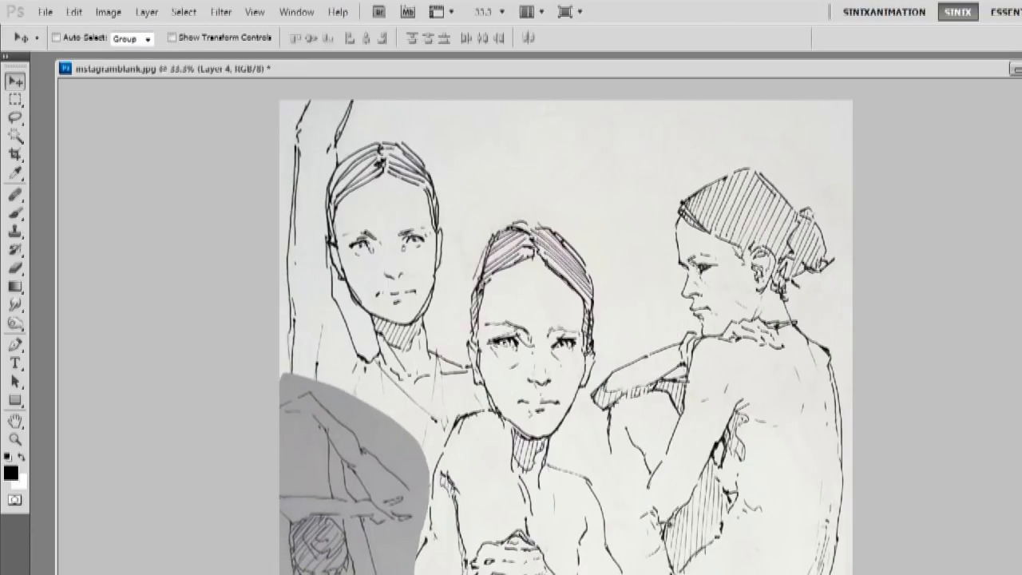
Step: Erase leftover marks along the edges of the lower-left sketch fragment
click(108, 12)
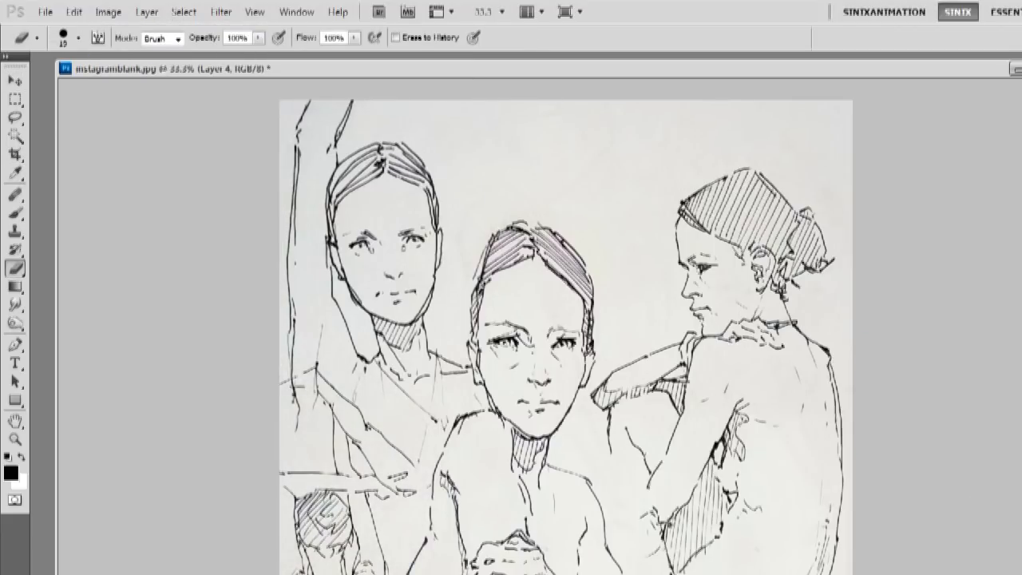
click(10, 82)
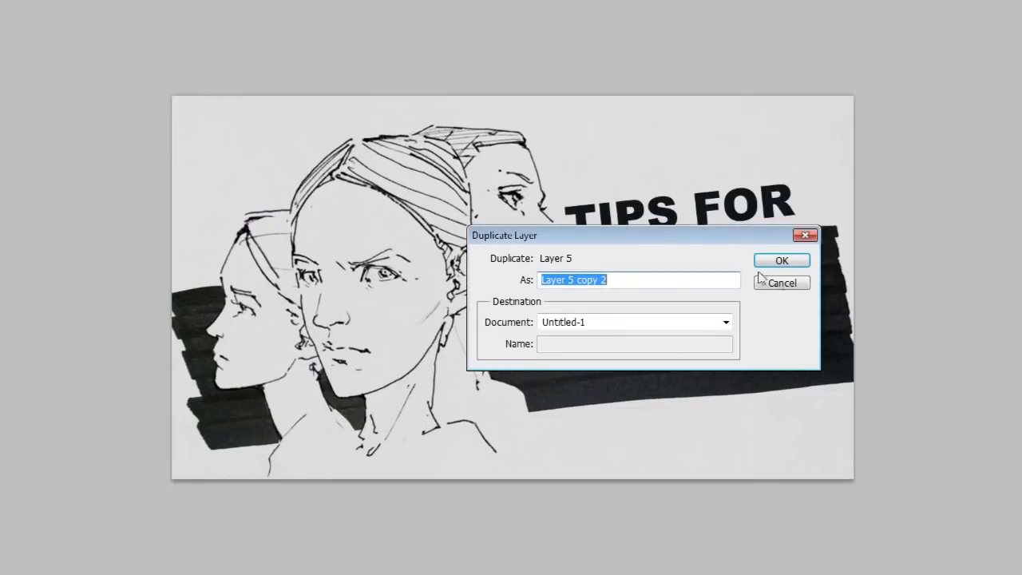
Step: Create Layer 5 copy 2 of the marker block and select the TIPS FOR heading
click(781, 261)
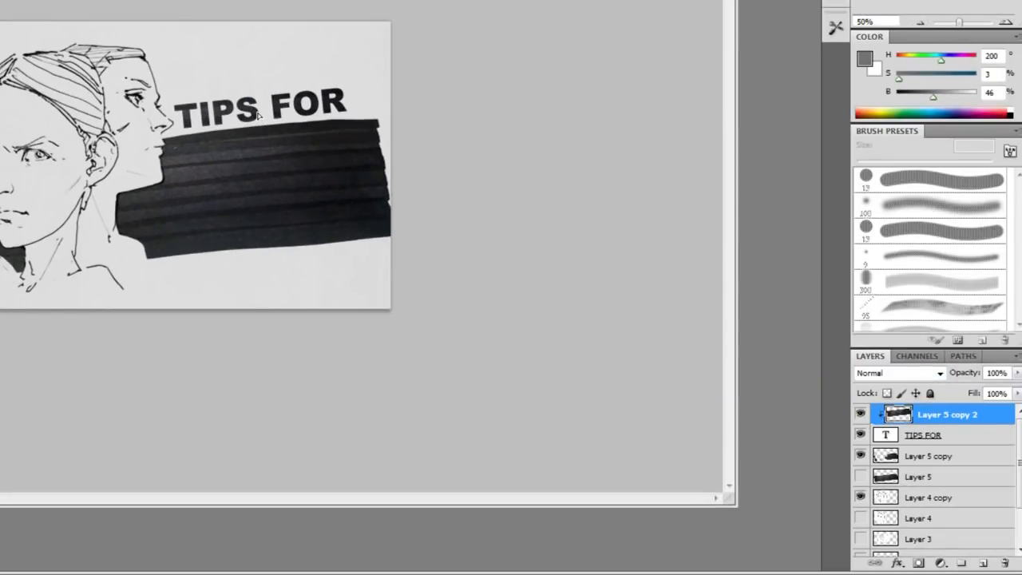
click(921, 435)
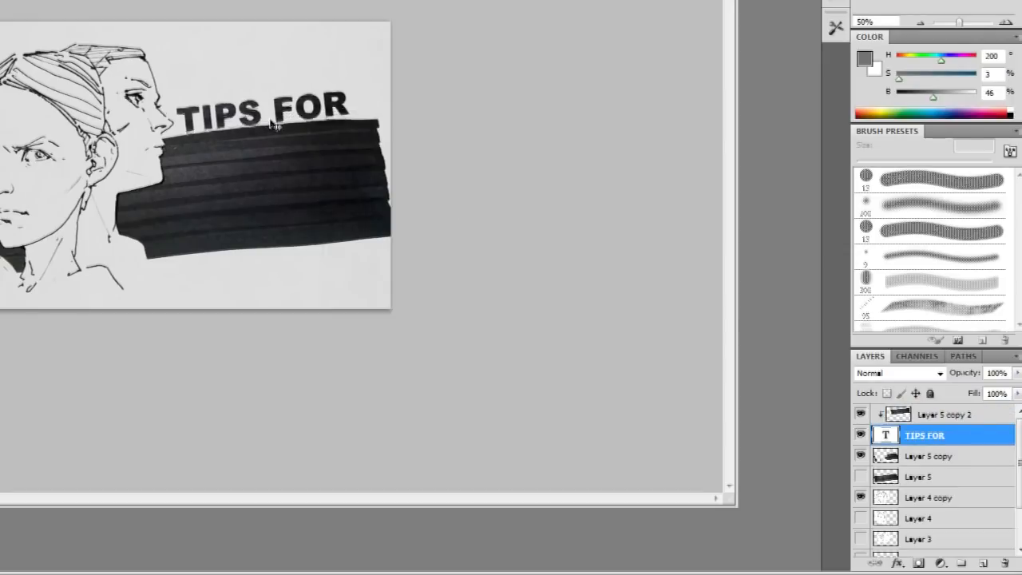